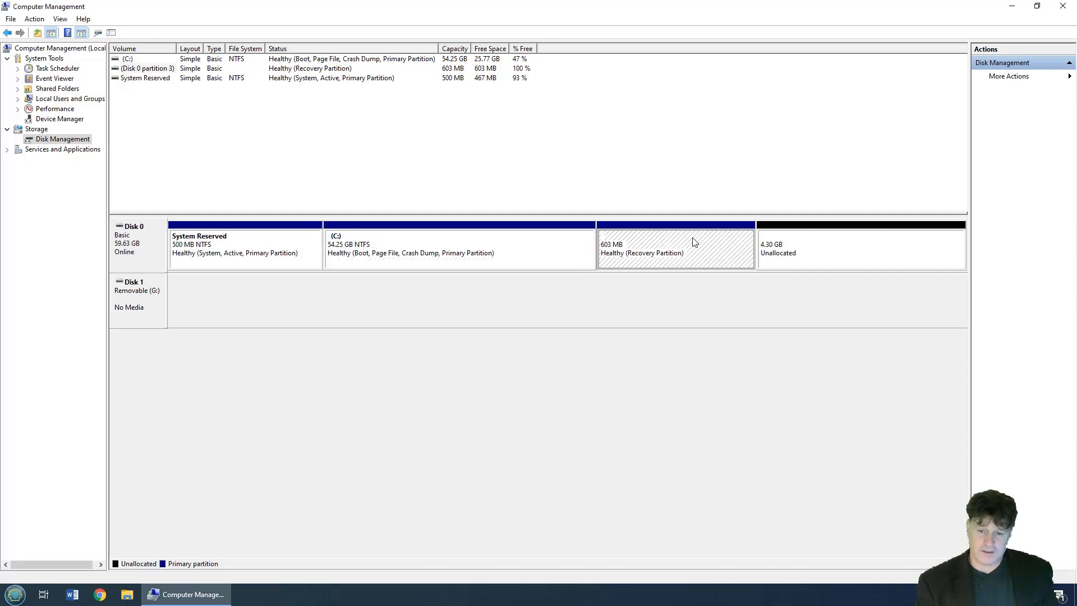
mouse_move(676, 248)
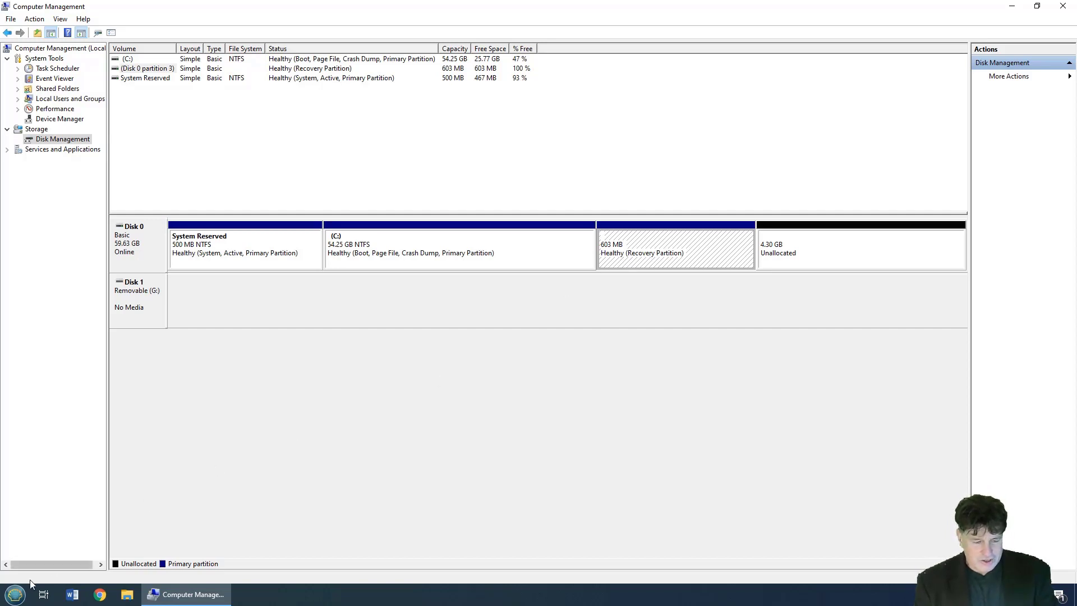
Search the Start Menu for diskpart and run it as administrator
left_click(12, 594)
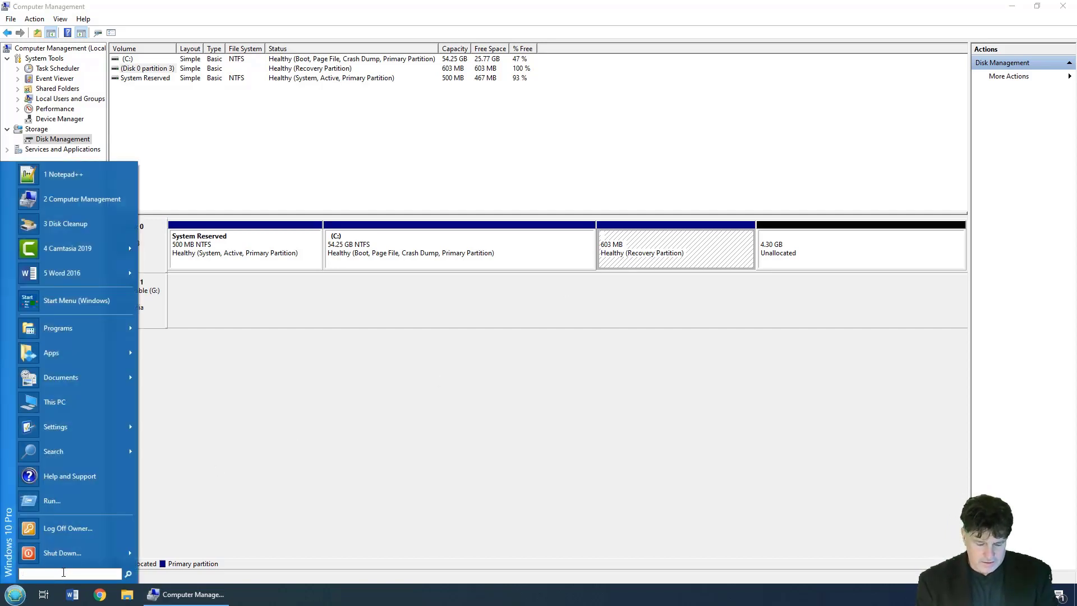
type("diskpar")
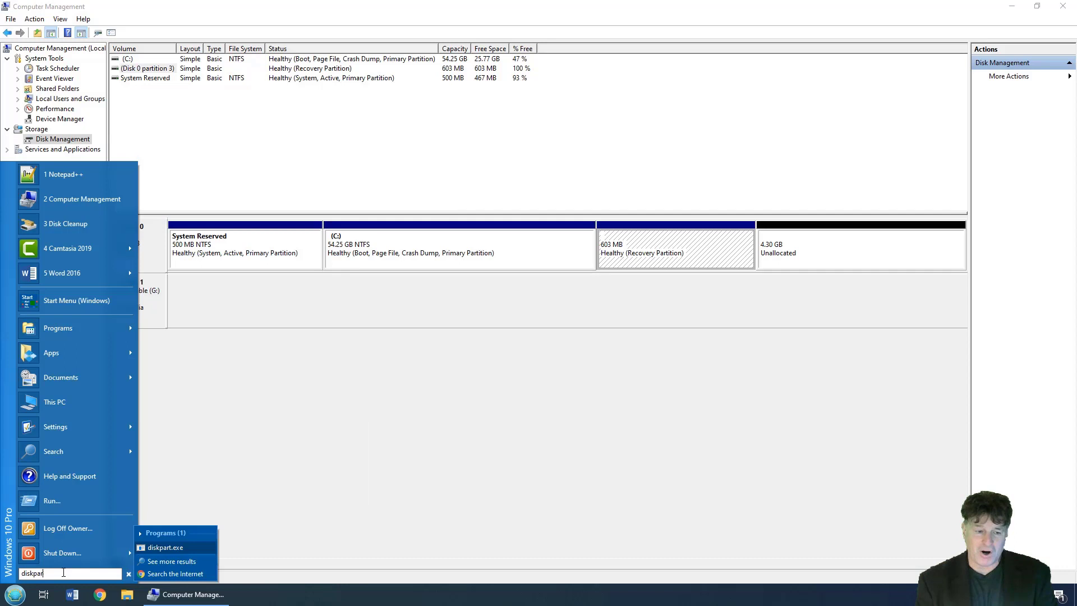
mouse_move(165, 547)
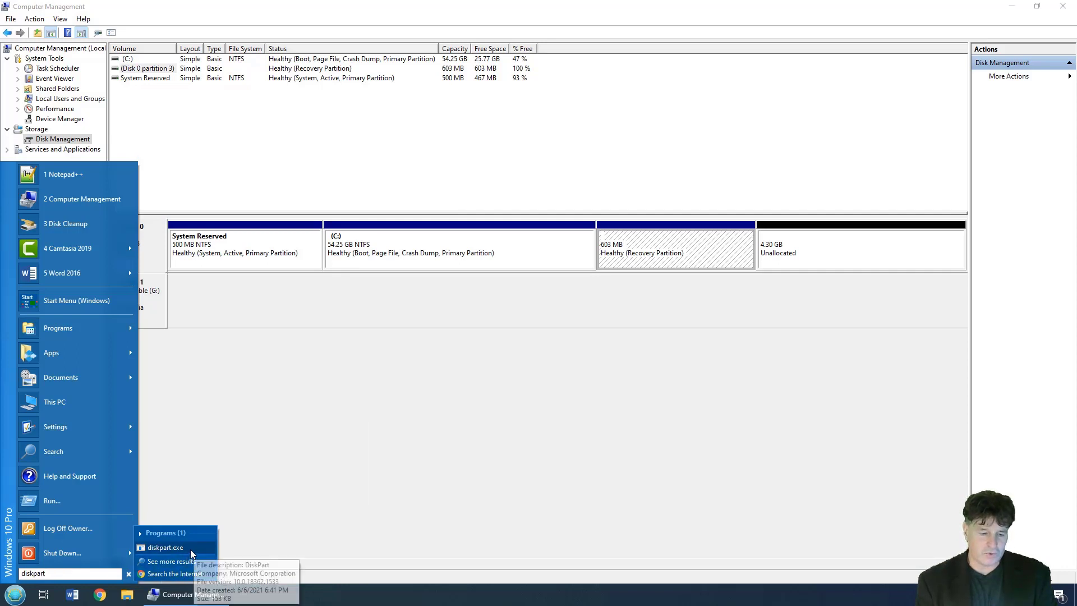
right_click(165, 547)
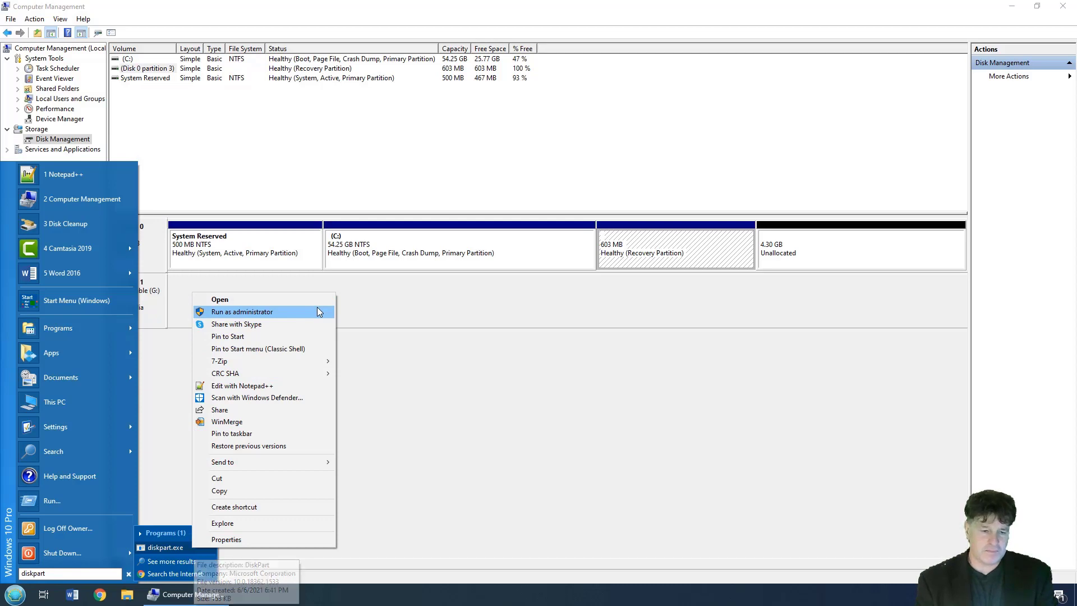
left_click(241, 311)
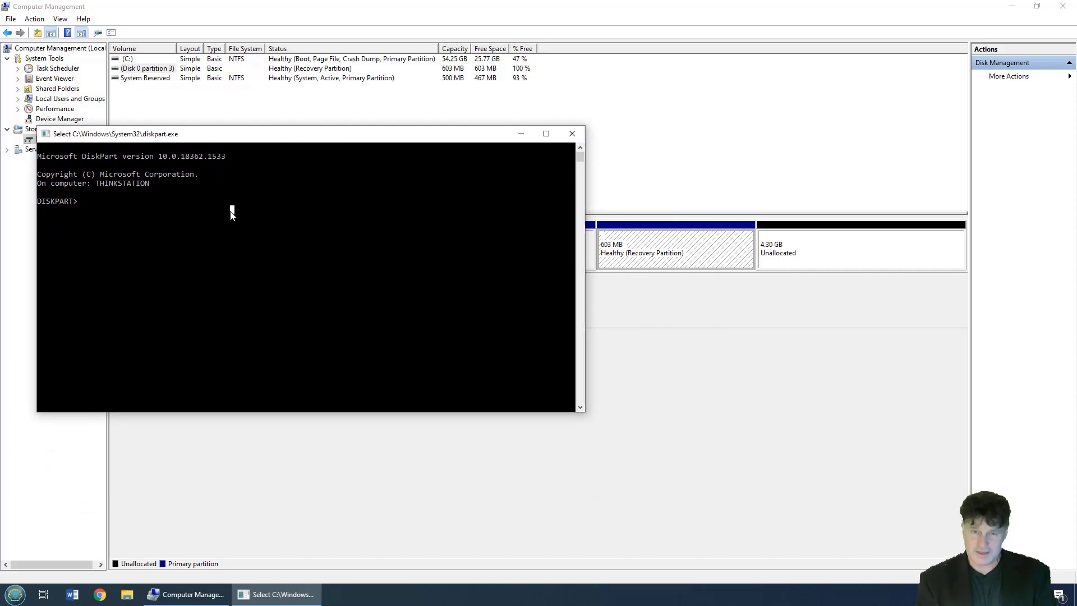
List the disks, select Disk 0, and list its three partitions
type("list disk")
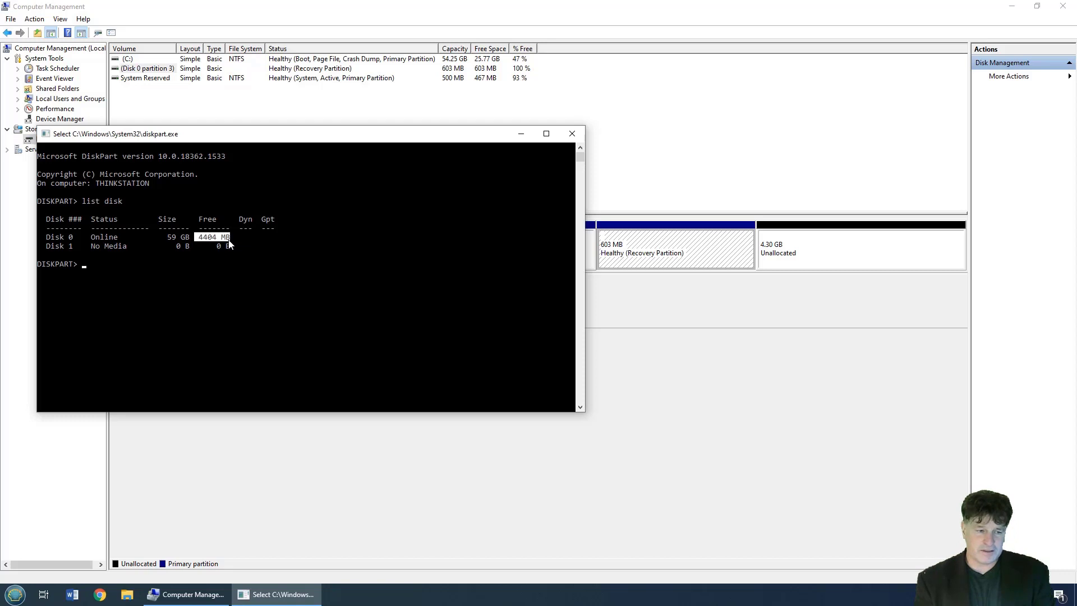
type("sel disk 0")
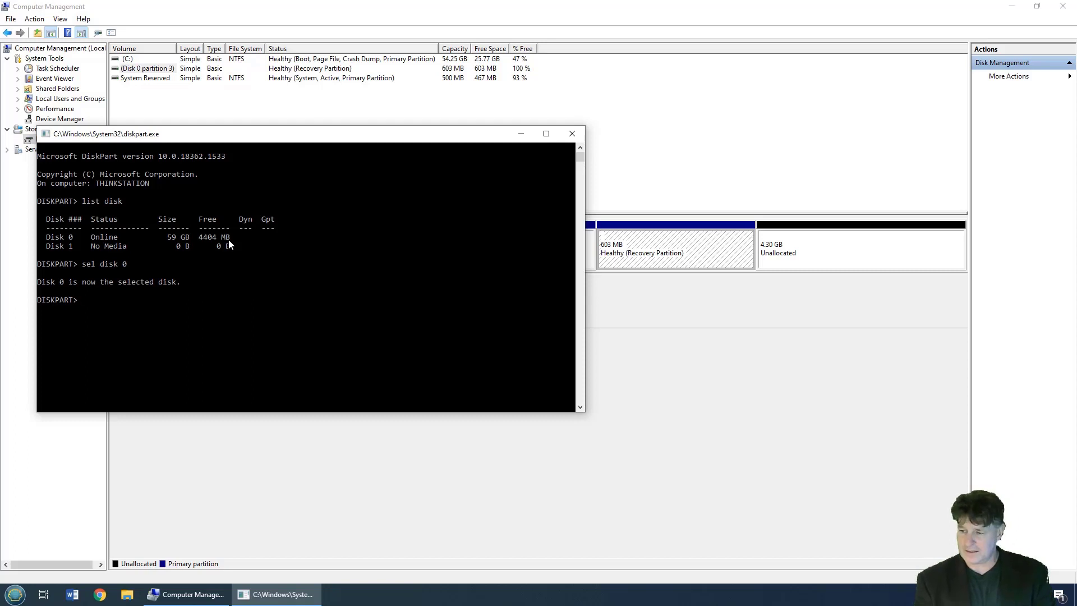
type("list partition")
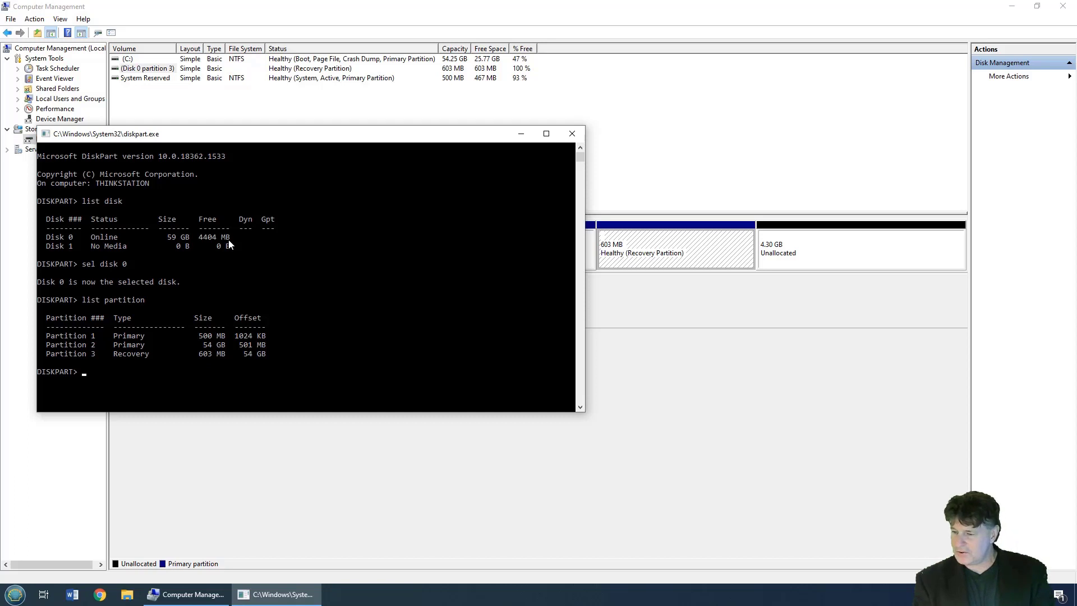
Select partition 3, the 603 MB Recovery partition, in DiskPart
type("sel partition")
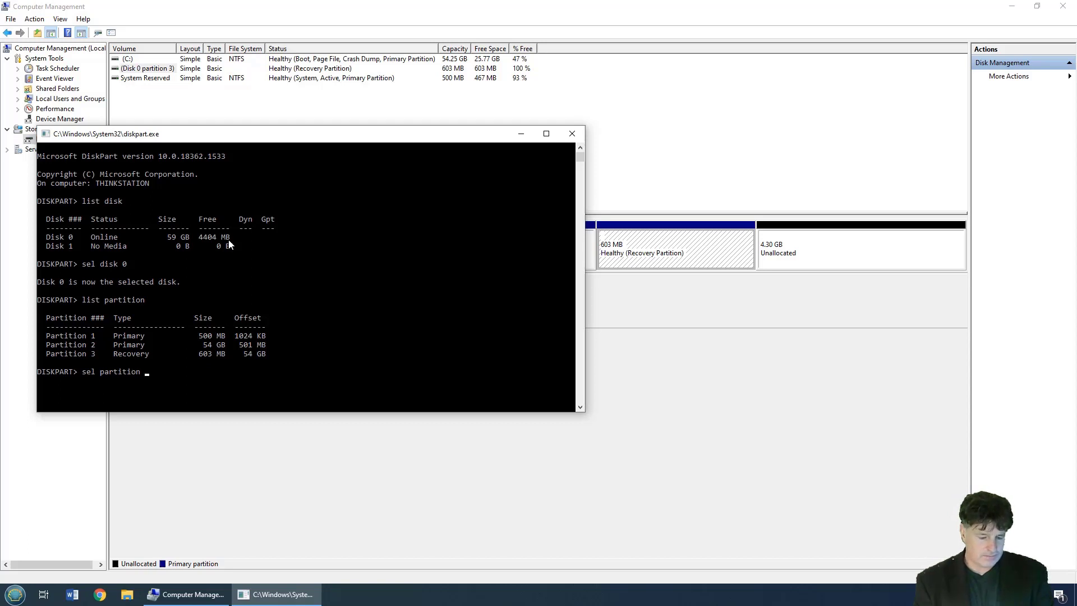
type("3")
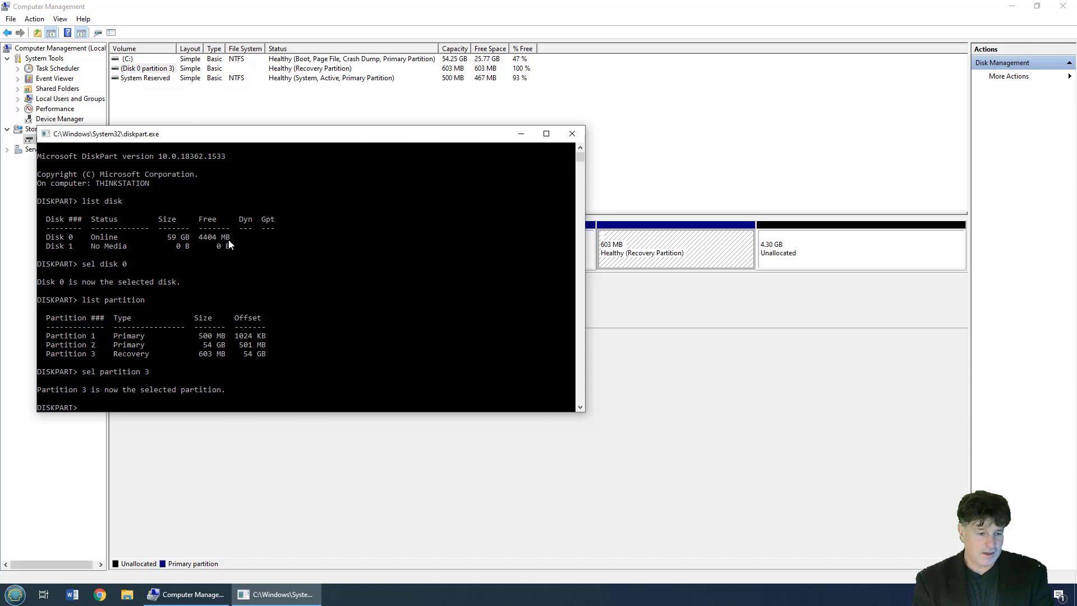
type("delete")
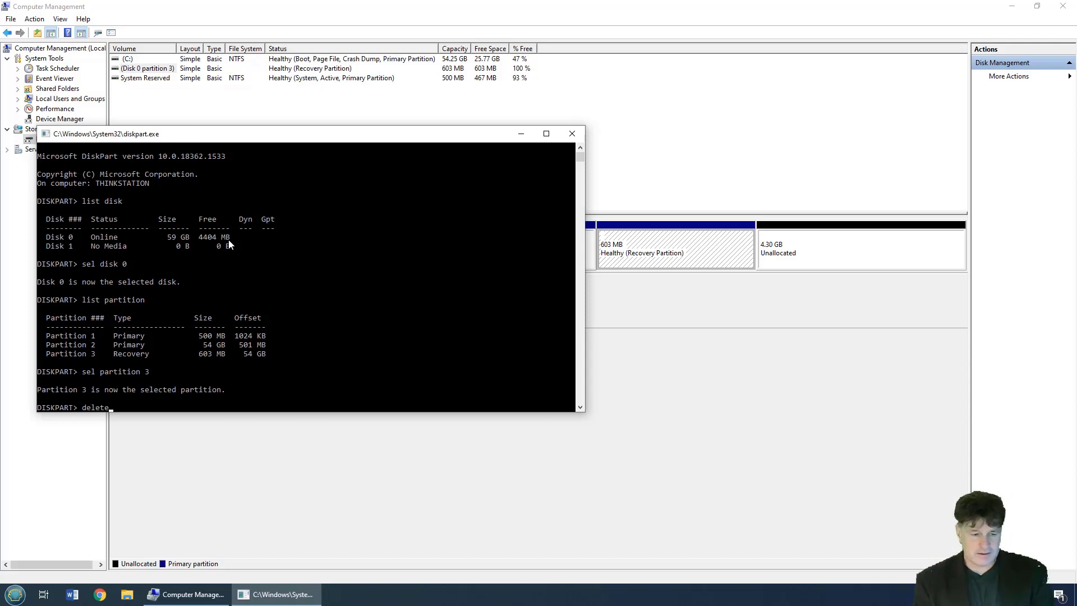
Run 'delete partition override' and verify 4.89 GB unallocated follows C: in Disk Management
type("partition")
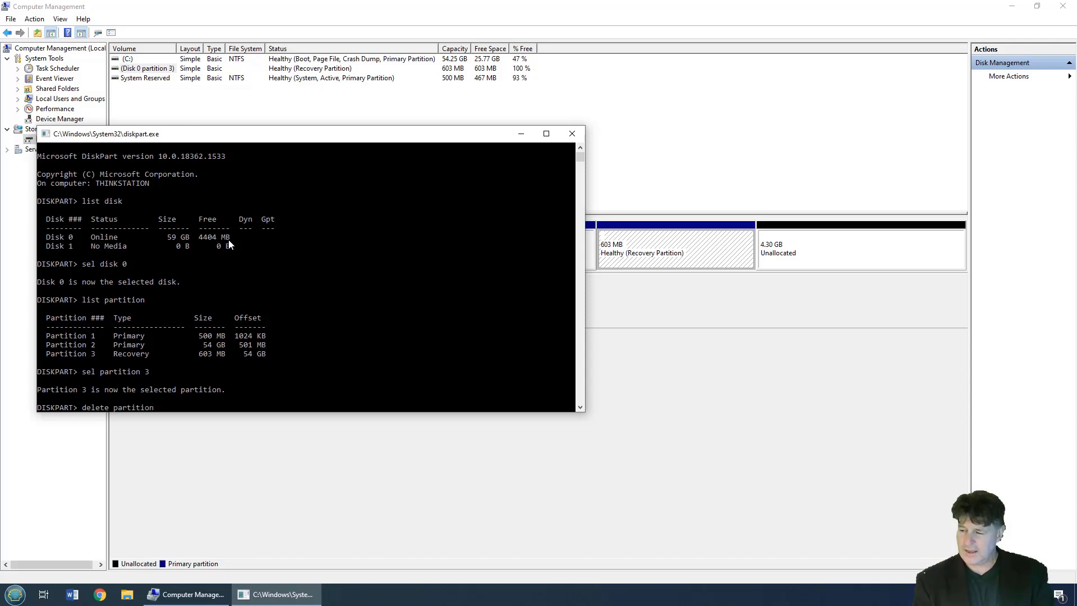
type("override")
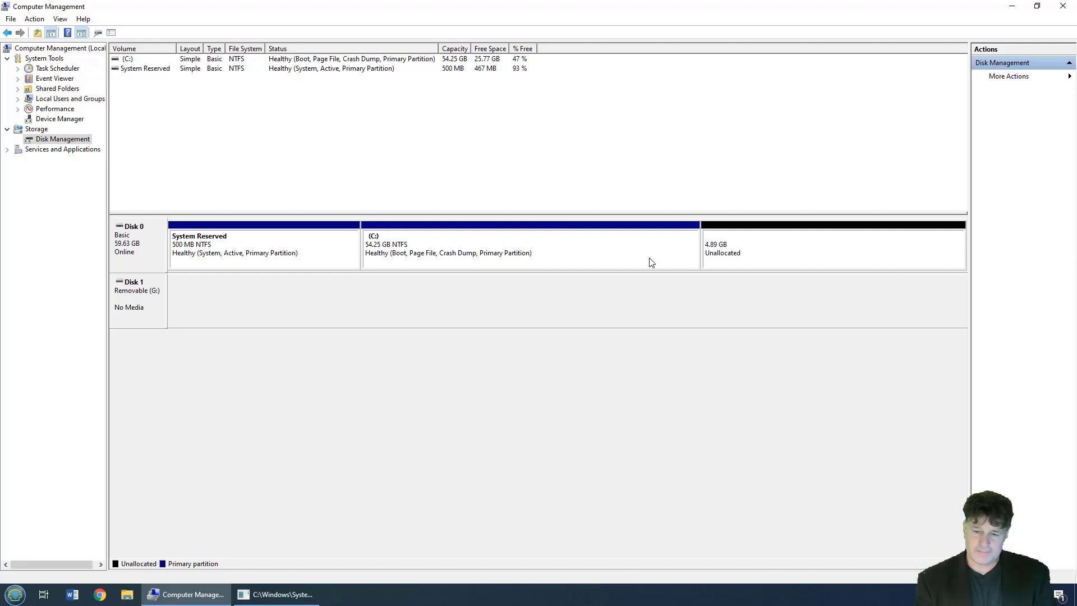
left_click(529, 247)
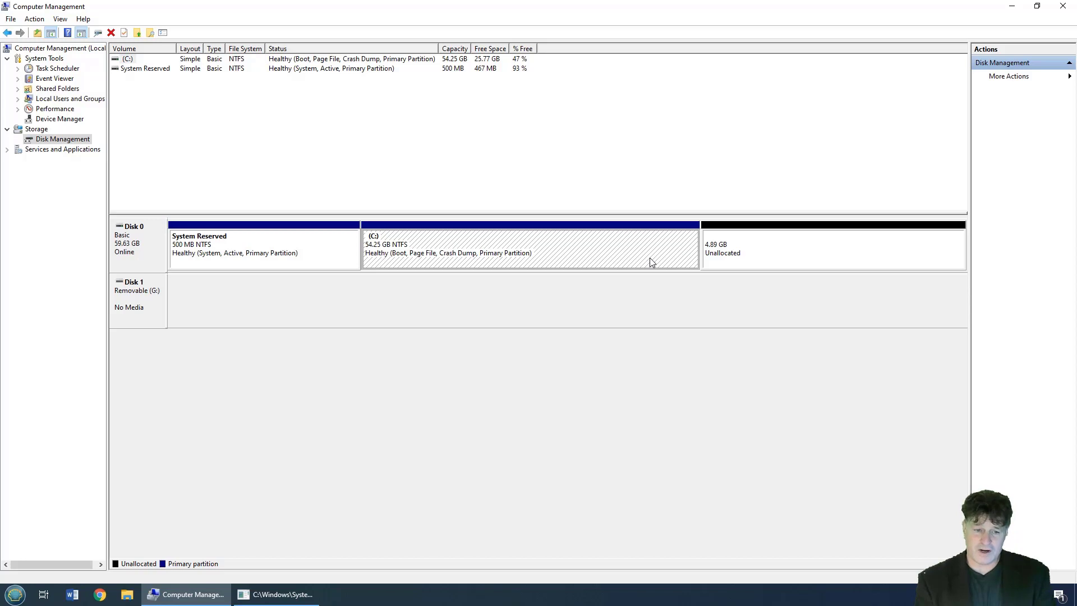